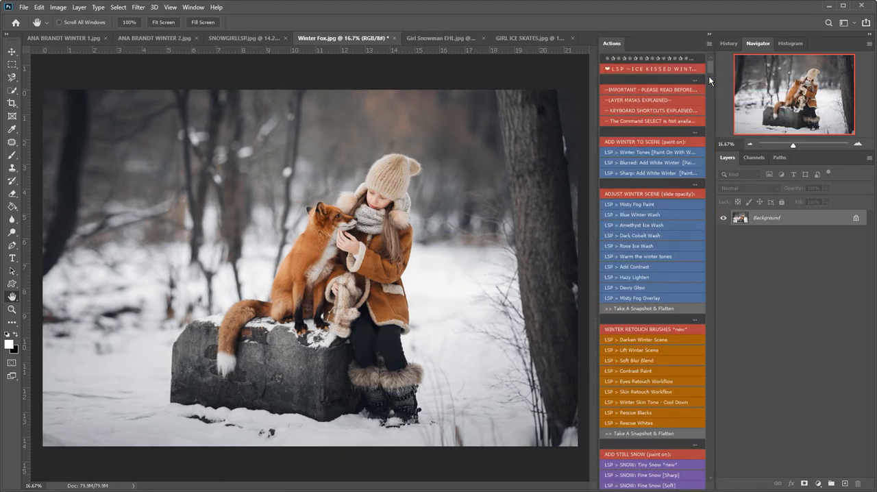
Review the LSP winter actions in the Actions panel and switch to the Brush tool
scroll("down", 3)
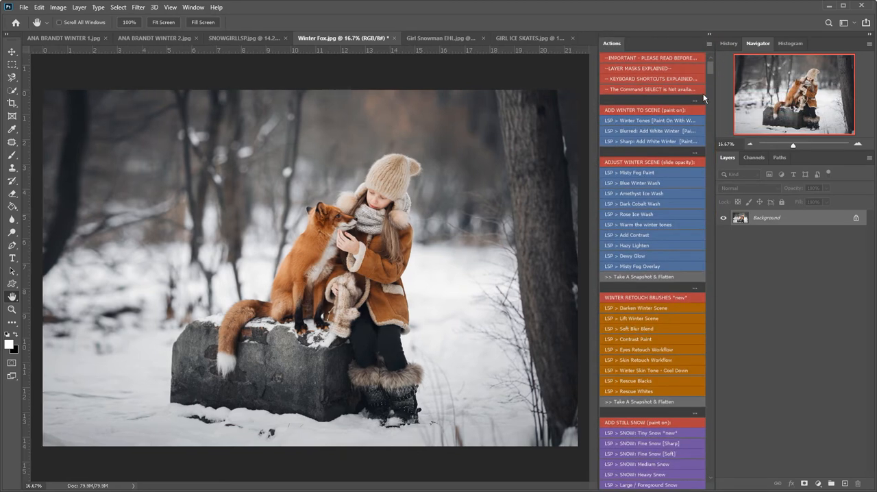
scroll("down", 3)
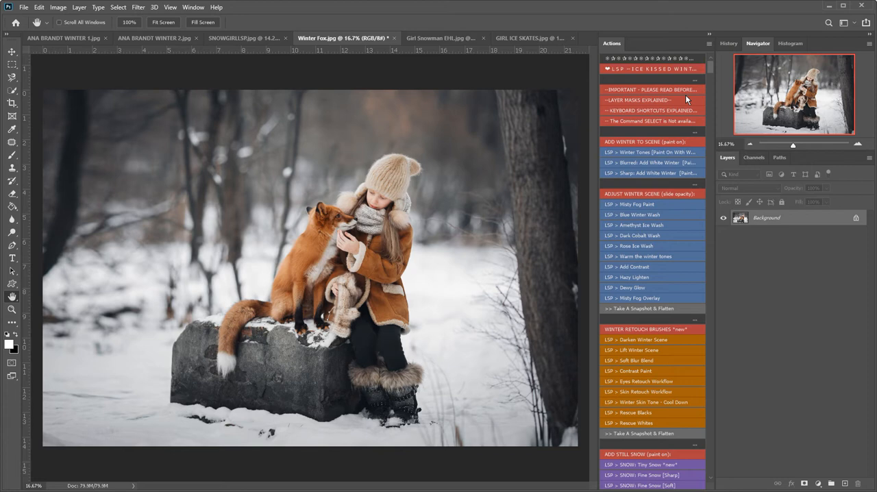
scroll("down", 3)
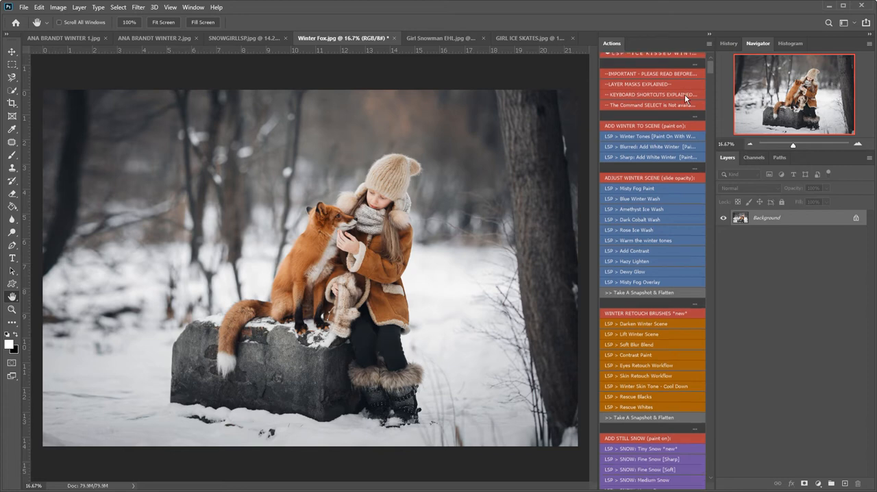
scroll("down", 3)
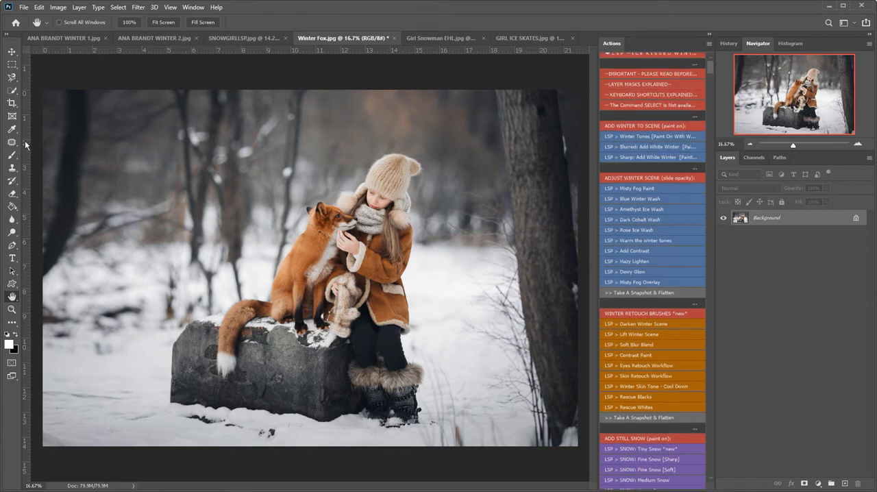
left_click(11, 155)
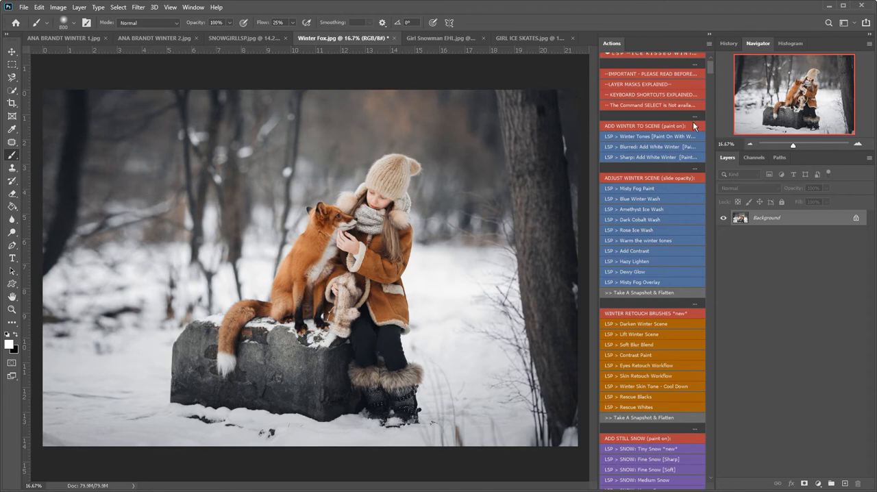
scroll("down", 3)
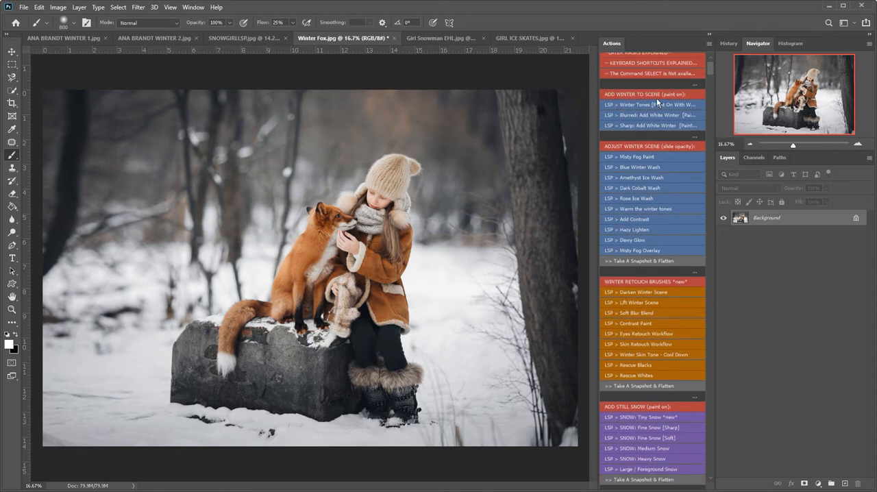
Play 'Winter Tones [Paint On With White Brush]' and paint white over the trees and background
left_click(651, 105)
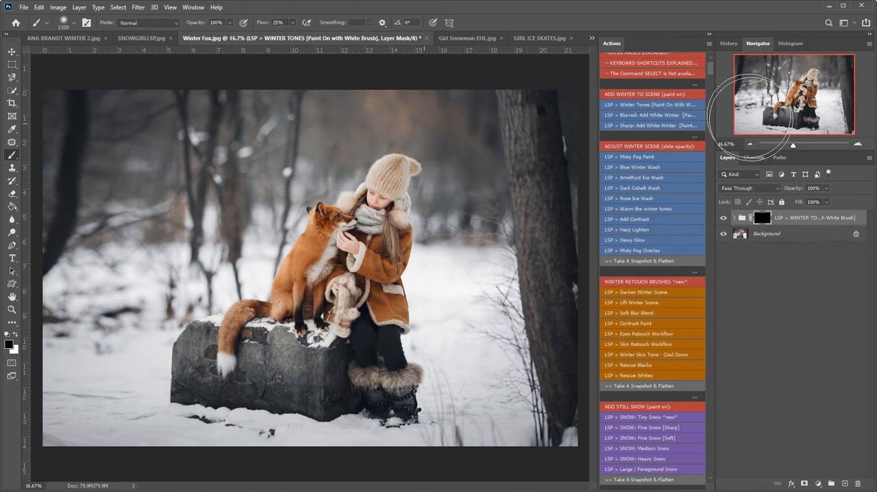
mouse_move(548, 109)
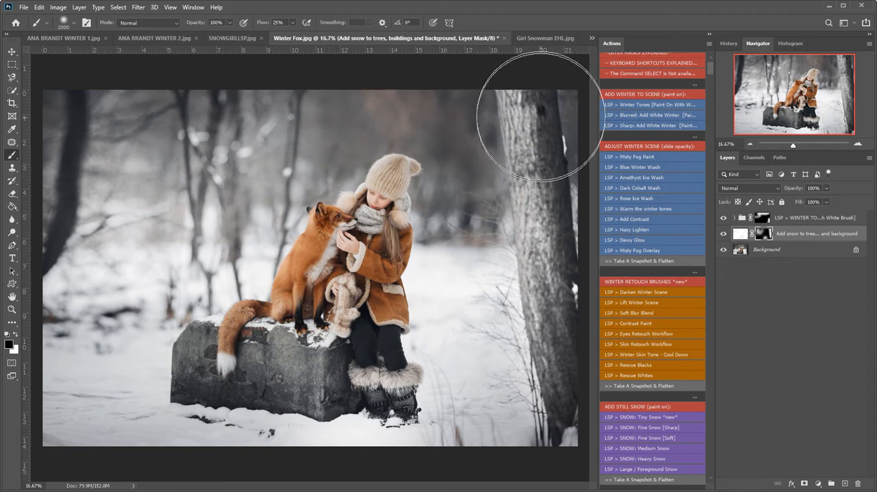
scroll("down", 3)
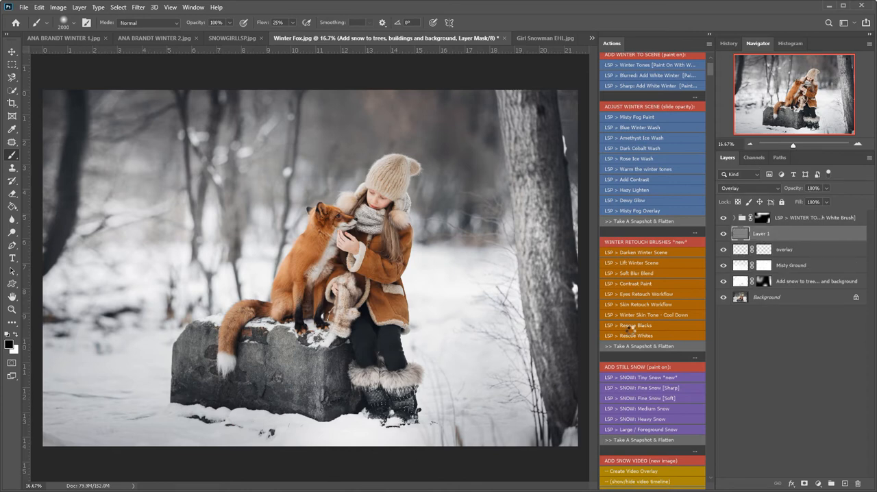
Run the 'Misty Fog Overlay' action and set its group opacity to 52%
left_click(746, 187)
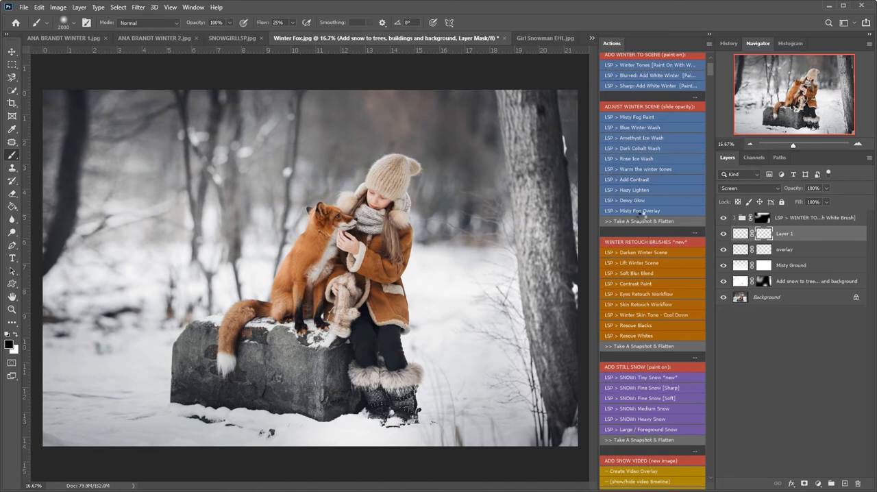
left_click(632, 210)
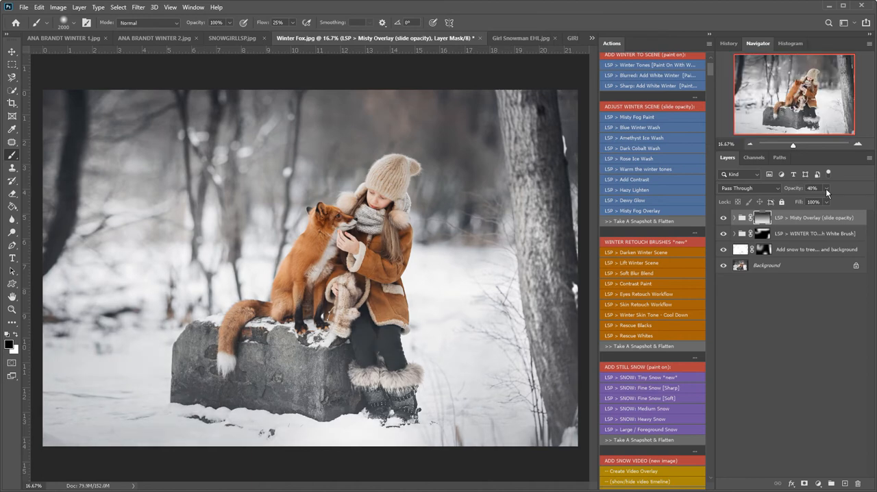
left_click_drag(825, 201, 837, 201)
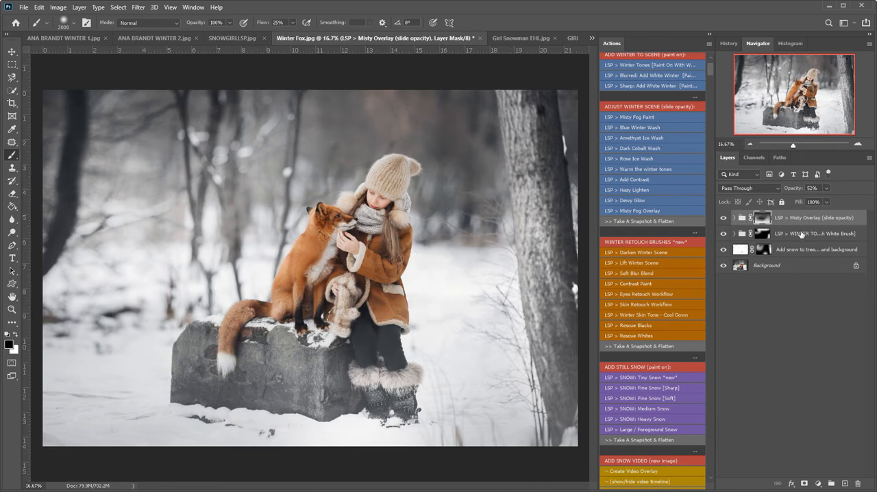
scroll("down", 3)
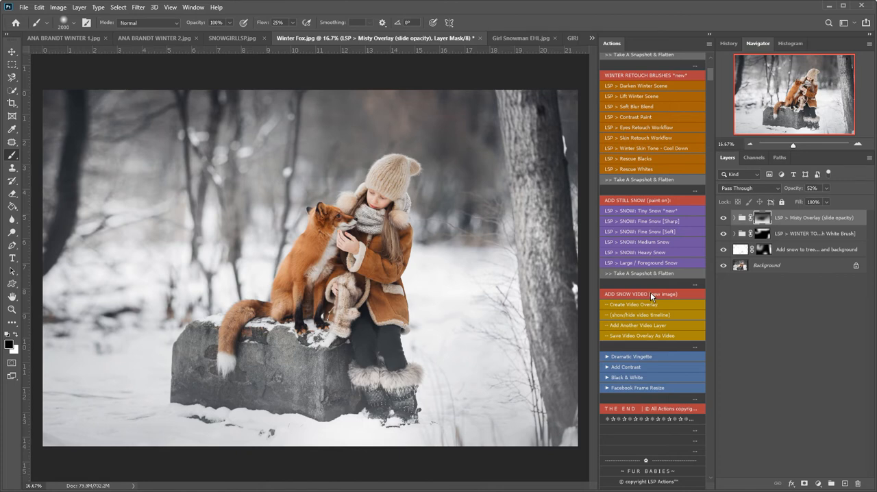
mouse_move(651, 298)
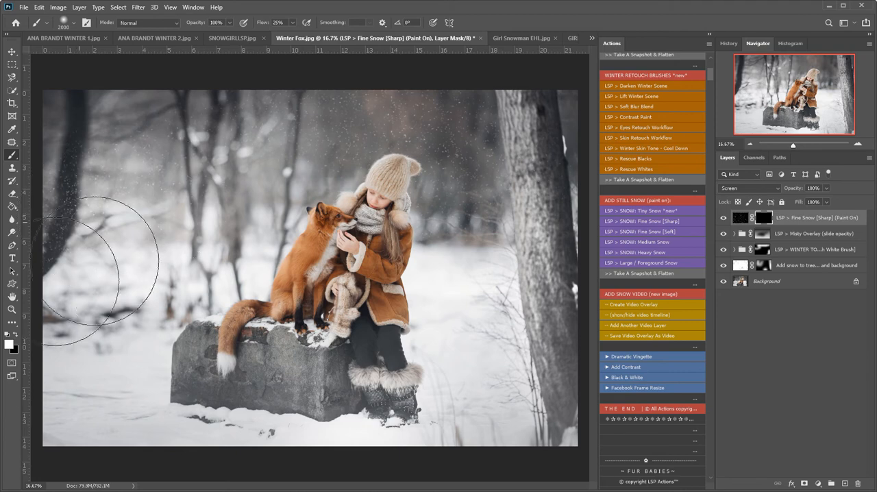
Paint white fine-snow speckles across the left side of the scene
left_click_drag(96, 261, 421, 281)
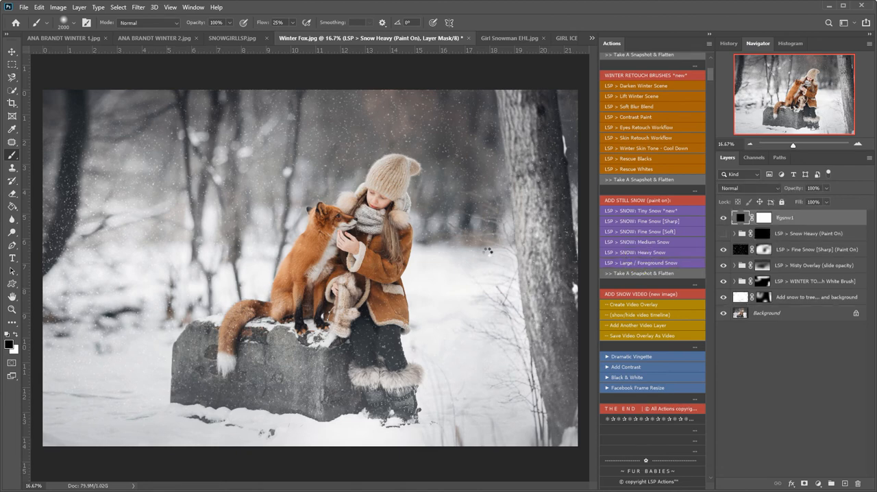
mouse_move(514, 306)
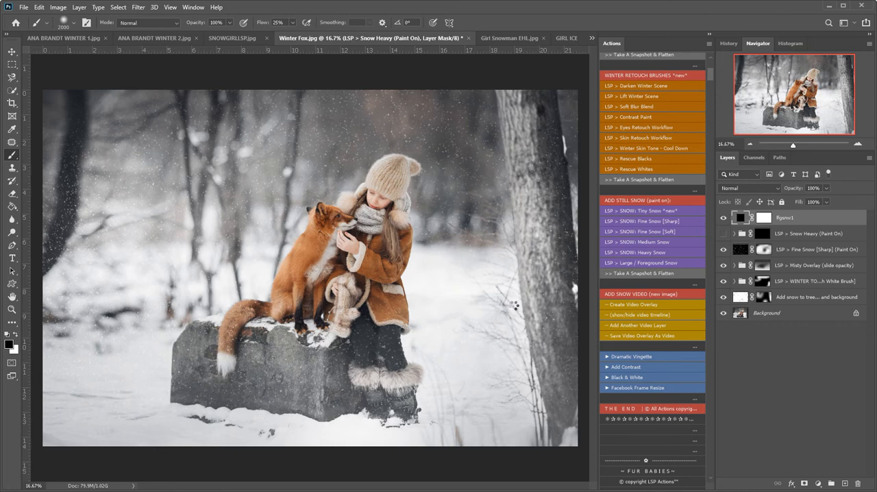
mouse_move(512, 305)
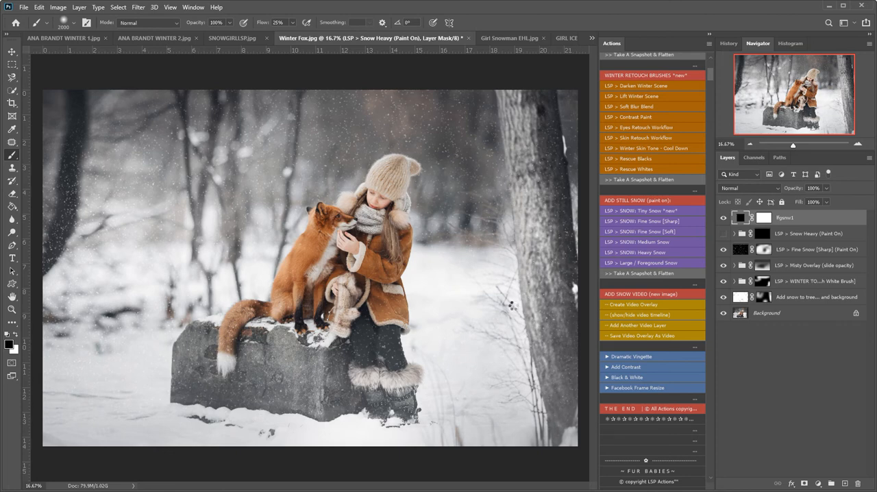
Run 'Large / Foreground Snow' and paint big flakes at 80% opacity
left_click(640, 262)
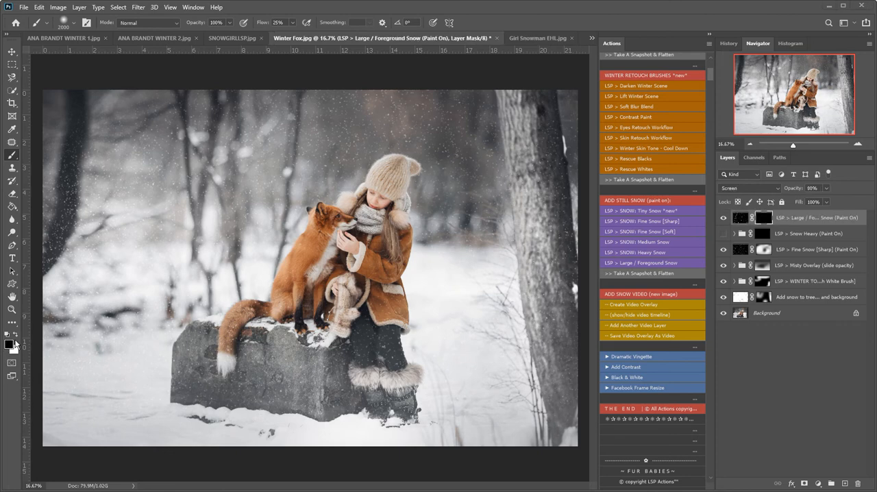
mouse_move(500, 298)
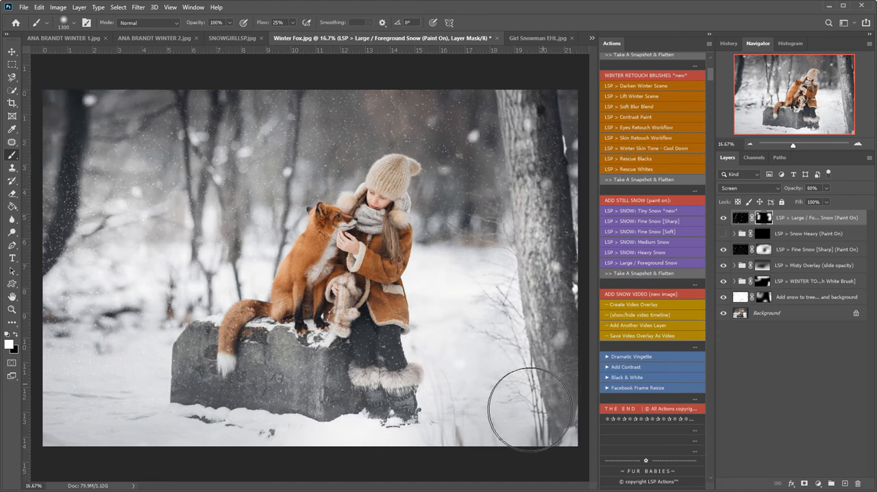
scroll("down", 3)
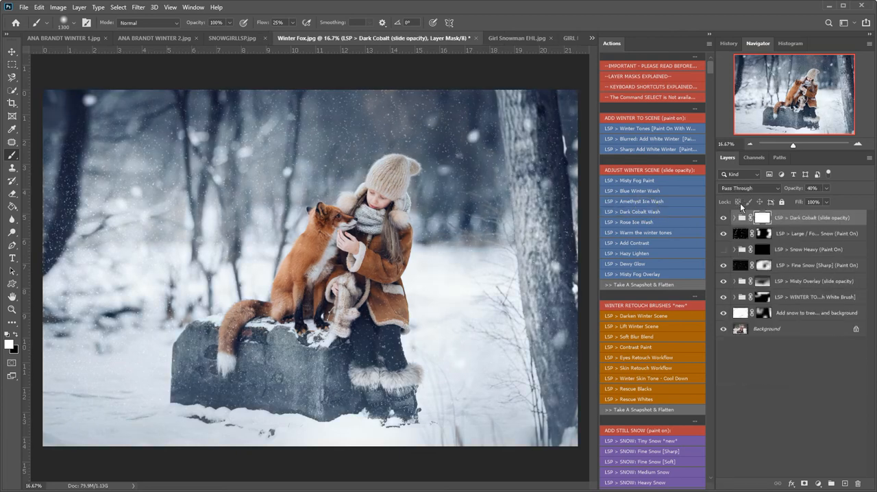
Lower the Dark Cobalt Wash group opacity to 27% and mask it off the subjects
left_click_drag(829, 201, 820, 201)
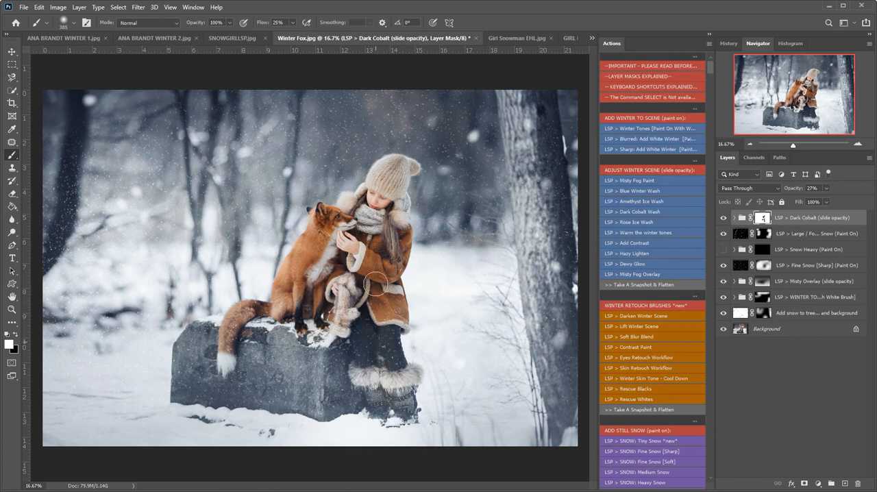
scroll("down", 3)
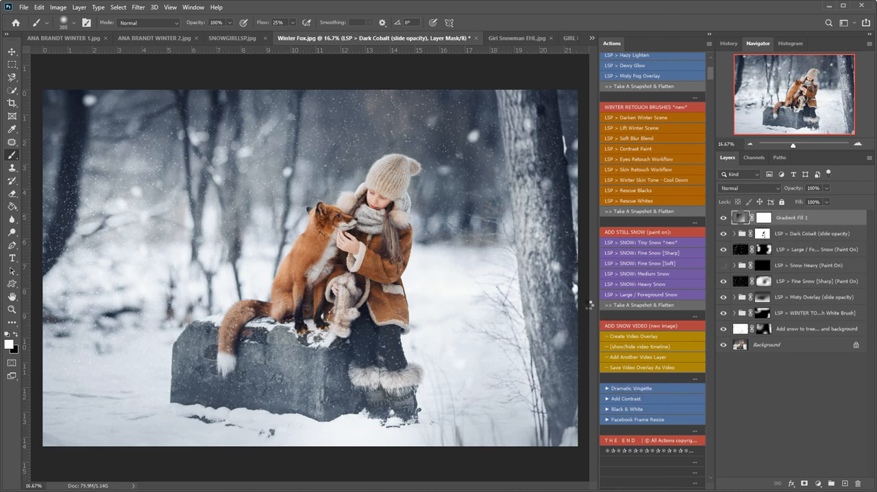
Play the 'Dramatic Vignette' action to darken the photo's edges
left_click(631, 388)
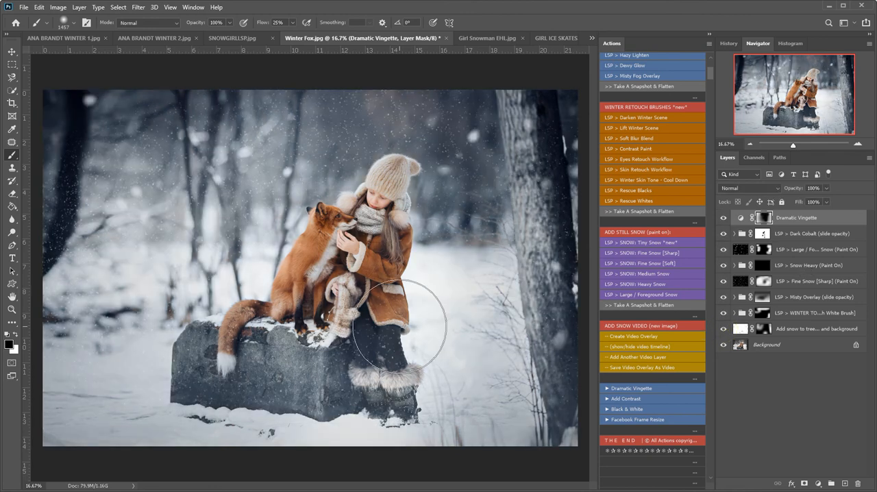
scroll("down", 3)
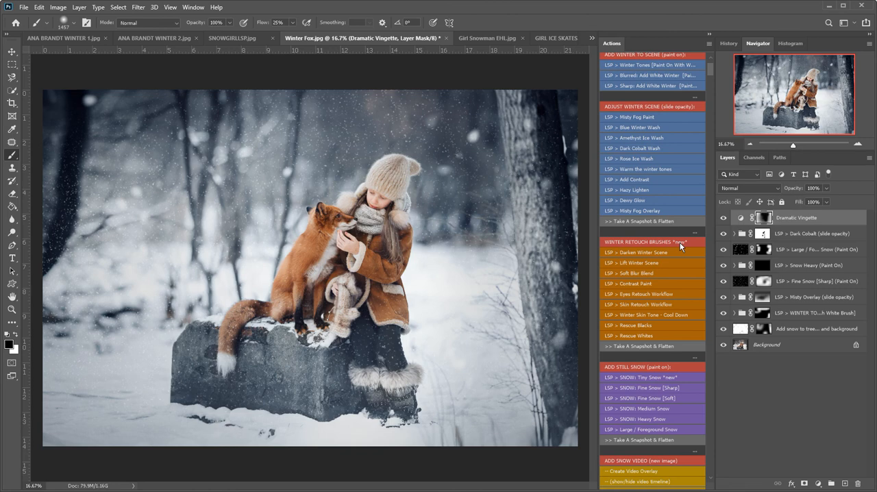
mouse_move(673, 210)
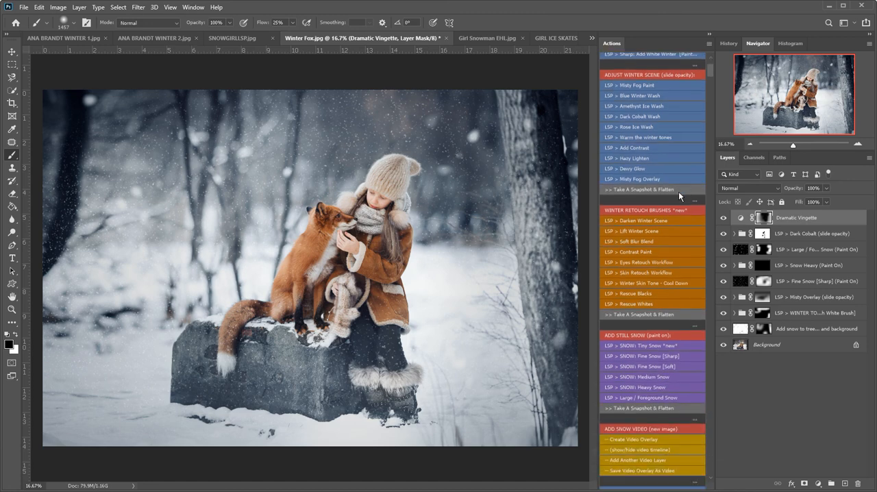
scroll("down", 3)
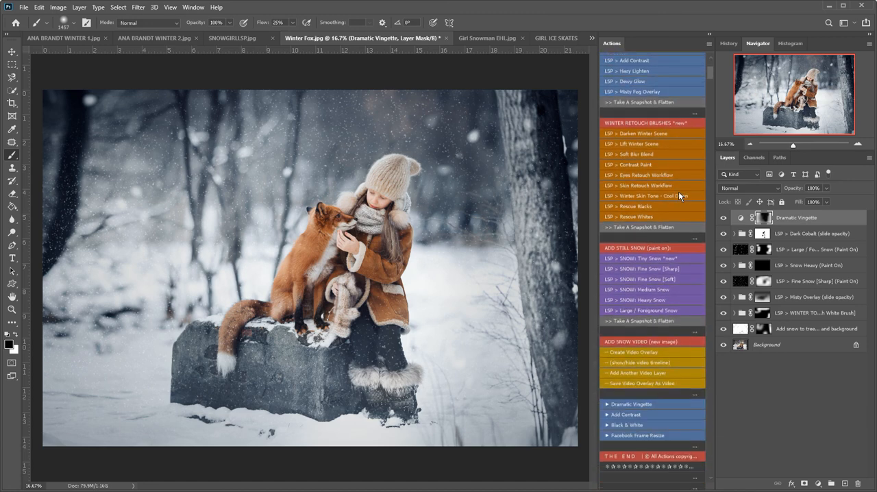